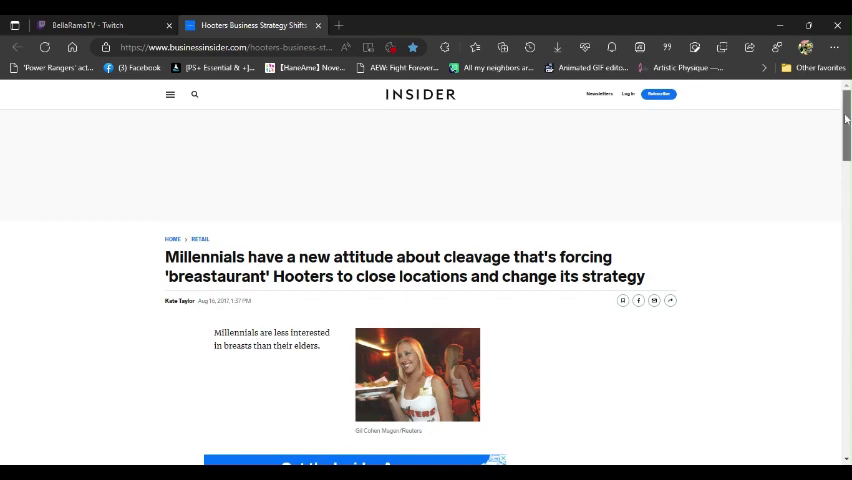
Step: Dismiss the Google ad under the article photo via 'Stop seeing this ad'
{"action": "scroll", "scroll_direction": "down", "scroll_amount": 3}
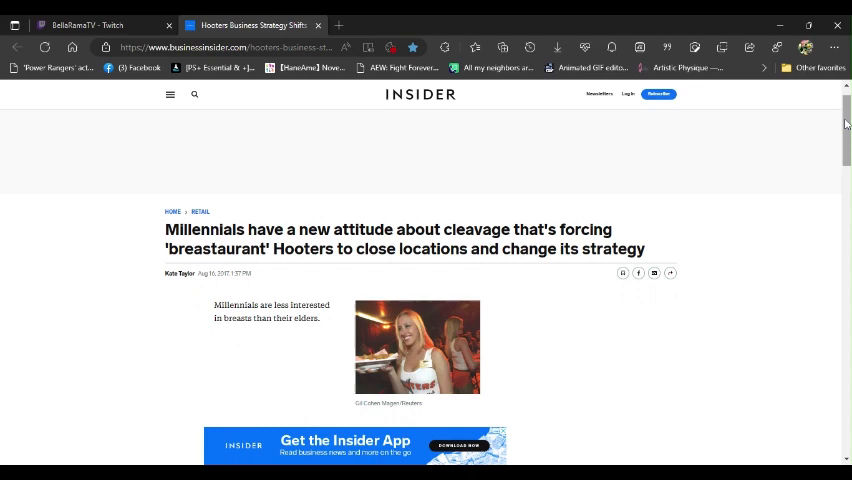
{"action": "mouse_move", "coordinate": [728, 252]}
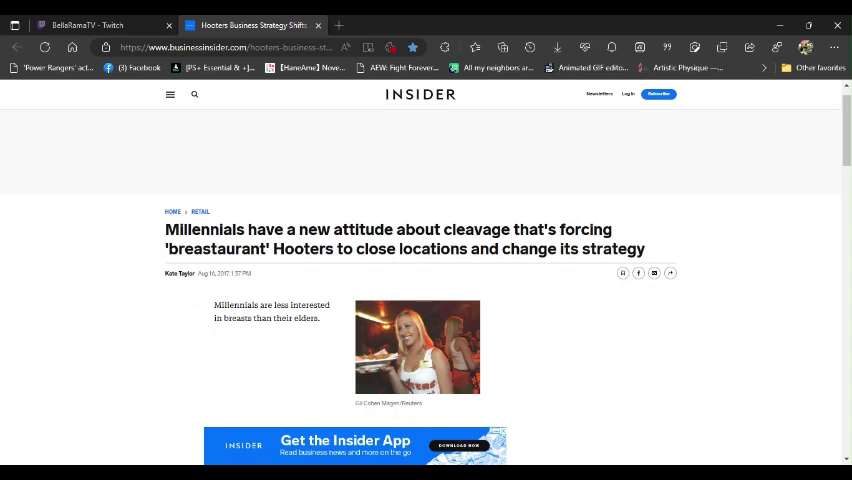
{"action": "mouse_move", "coordinate": [536, 412]}
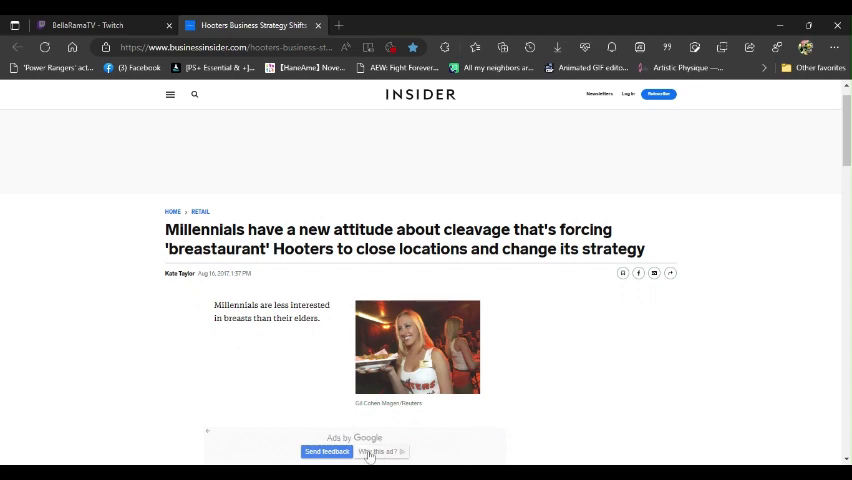
{"action": "left_click", "coordinate": [382, 452]}
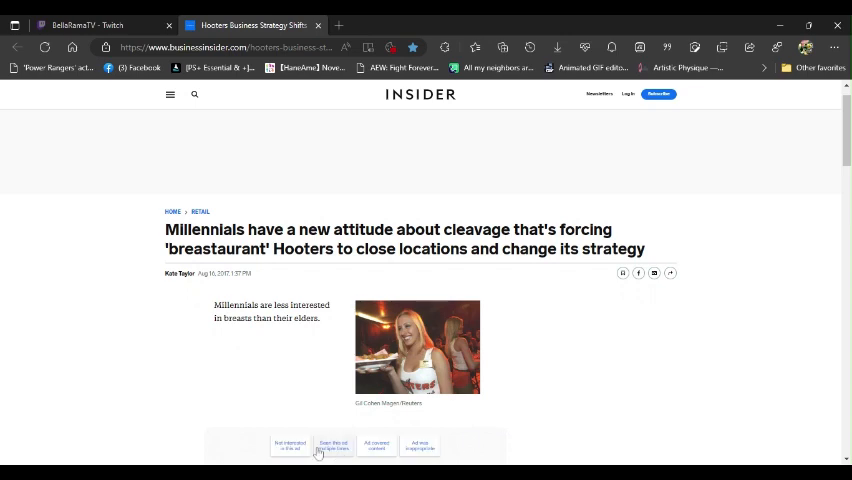
{"action": "left_click", "coordinate": [332, 446]}
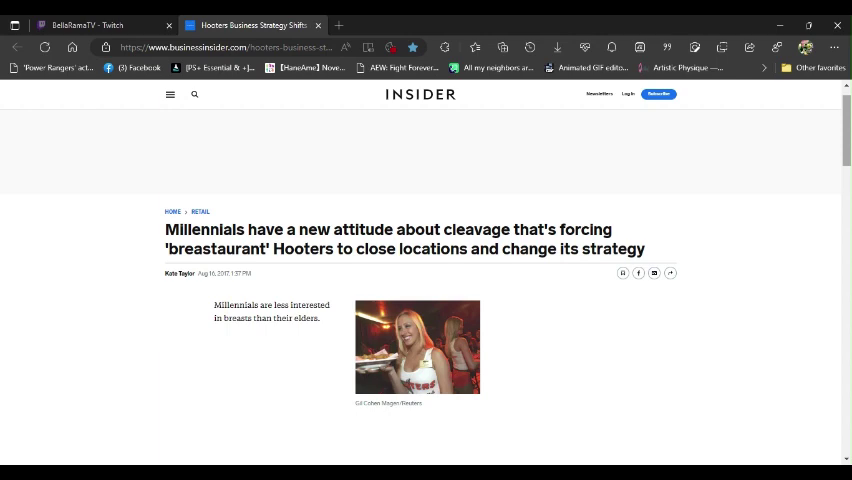
Step: Read down through the Pornhub search statistics to the Robert Gordon University professor's quote
{"action": "scroll", "scroll_direction": "down", "scroll_amount": 3}
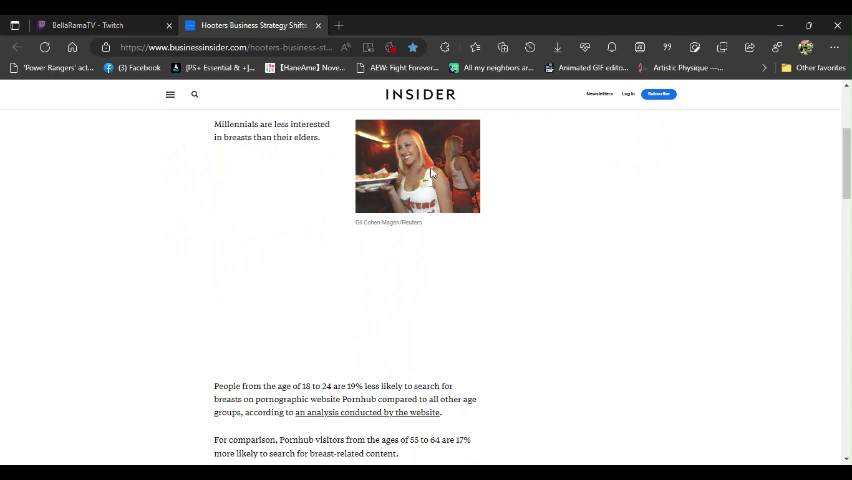
{"action": "mouse_move", "coordinate": [630, 204]}
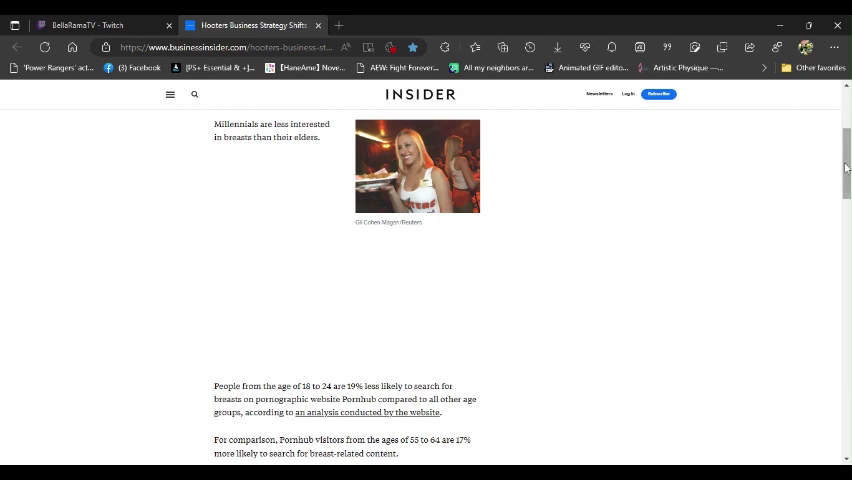
{"action": "scroll", "scroll_direction": "down", "scroll_amount": 3}
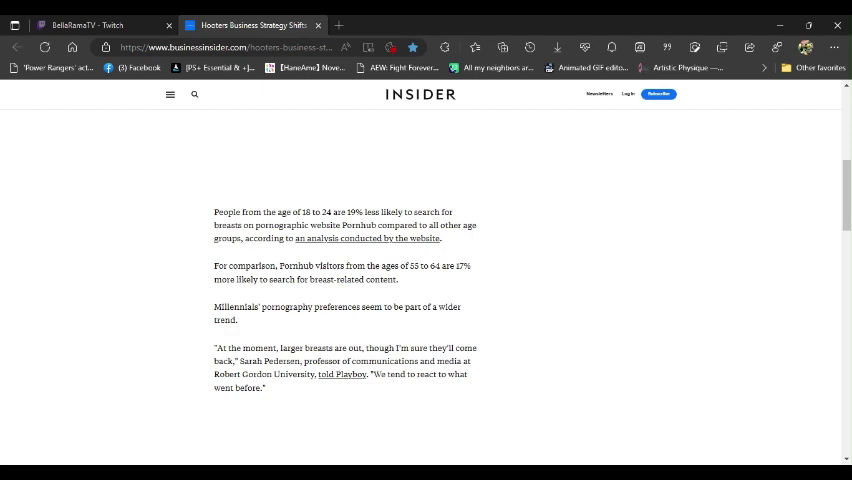
Step: Read down to the Hooters and Twin Peaks sales decline passage with the counter photo
{"action": "scroll", "scroll_direction": "down", "scroll_amount": 3}
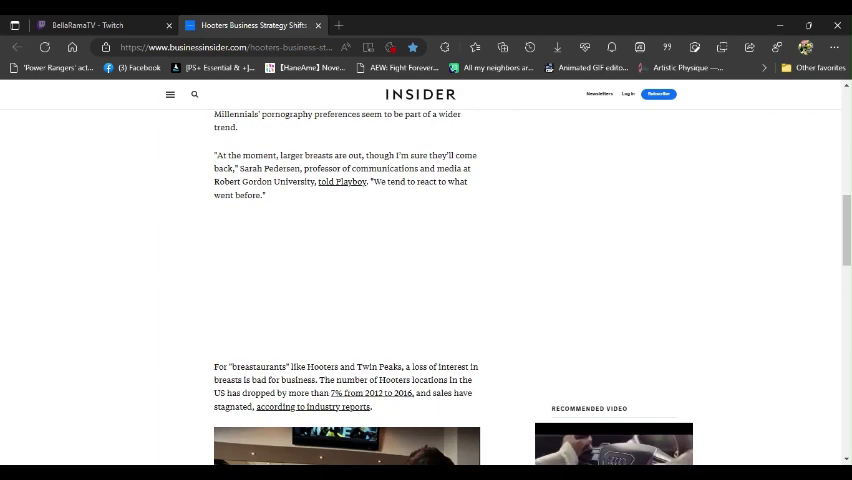
{"action": "scroll", "scroll_direction": "down", "scroll_amount": 3}
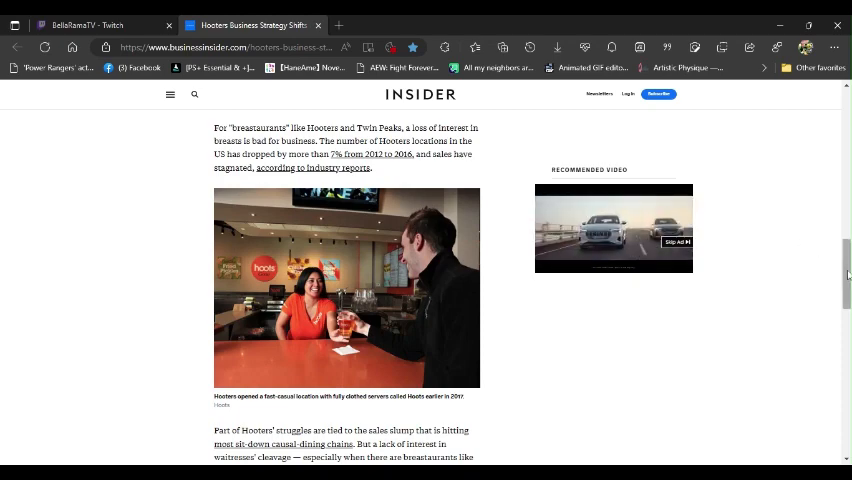
{"action": "scroll", "scroll_direction": "down", "scroll_amount": 3}
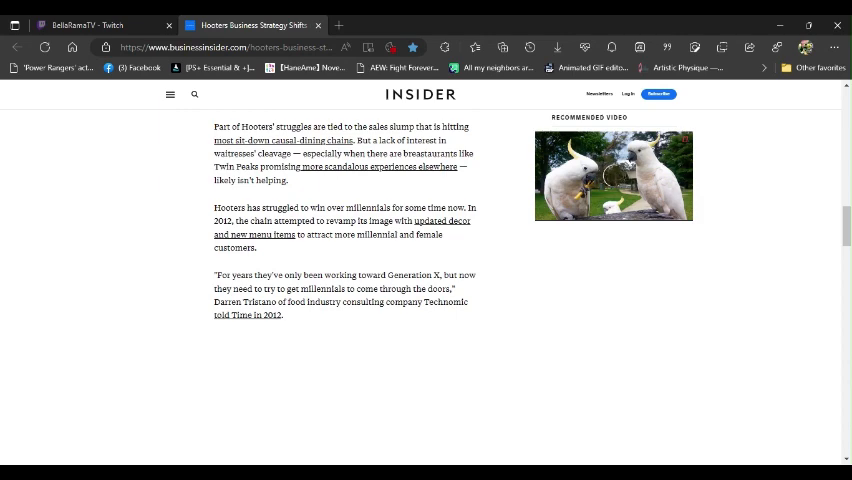
{"action": "mouse_move", "coordinate": [614, 176]}
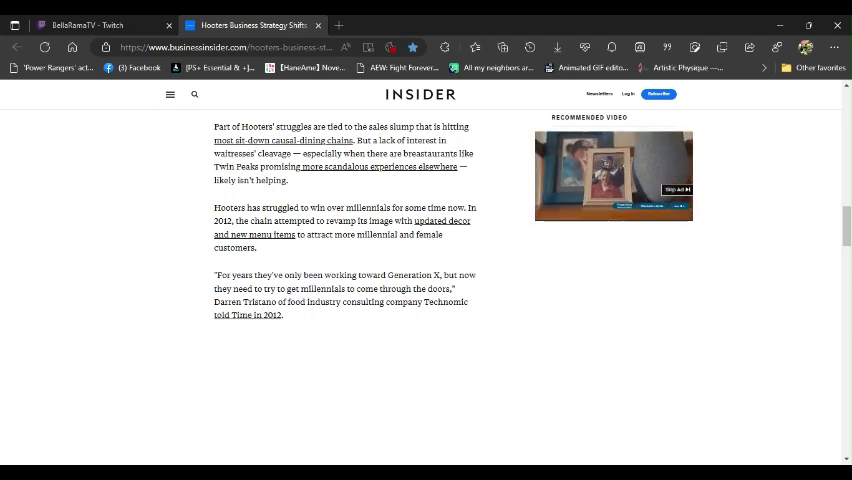
Step: Reach the closing chicken-wings line and Read next section, then scroll back toward the headline
{"action": "scroll", "scroll_direction": "down", "scroll_amount": 3}
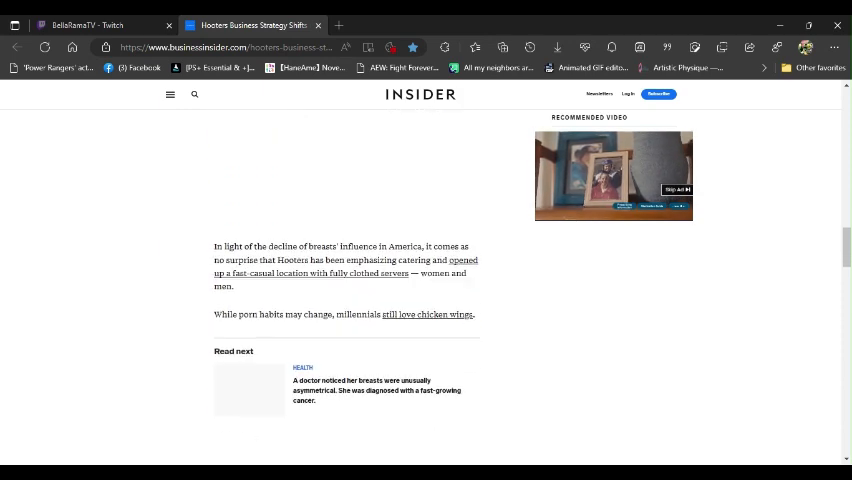
{"action": "scroll", "scroll_direction": "down", "scroll_amount": 3}
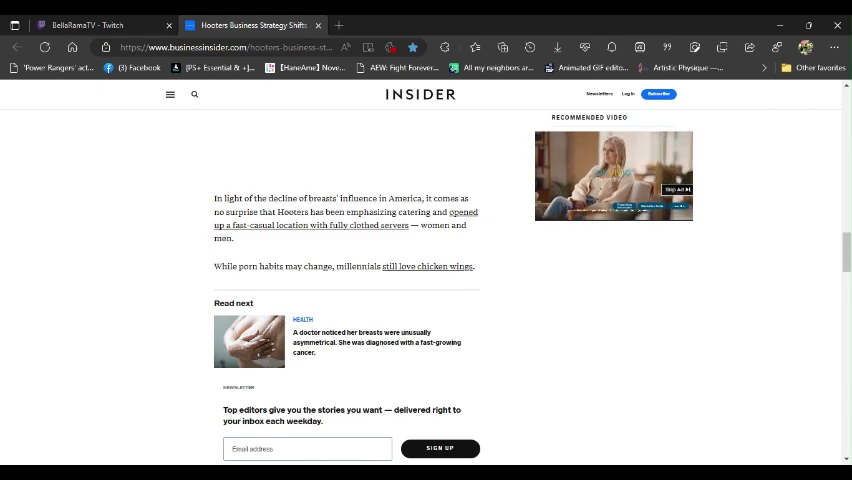
{"action": "scroll", "scroll_direction": "down", "scroll_amount": 3}
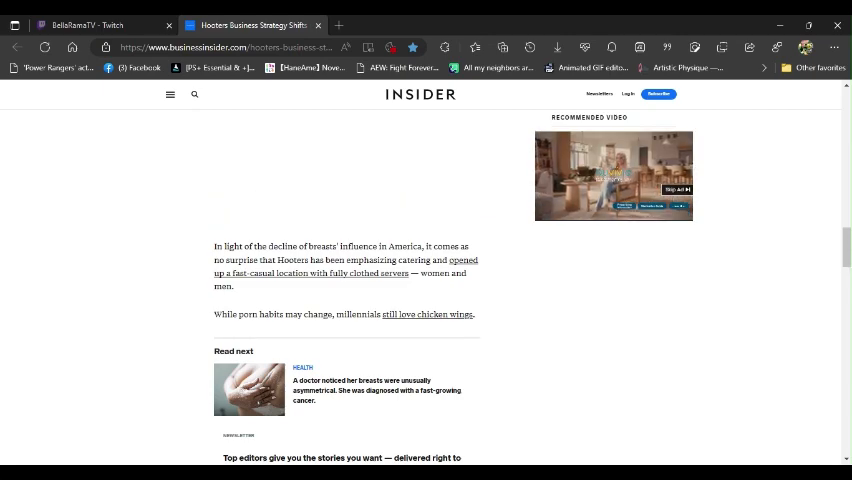
{"action": "scroll", "scroll_direction": "up", "scroll_amount": 3}
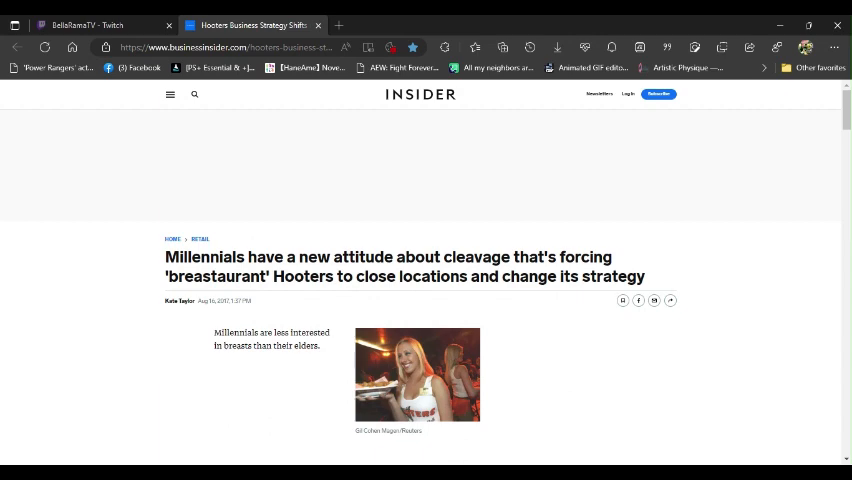
{"action": "mouse_move", "coordinate": [576, 460]}
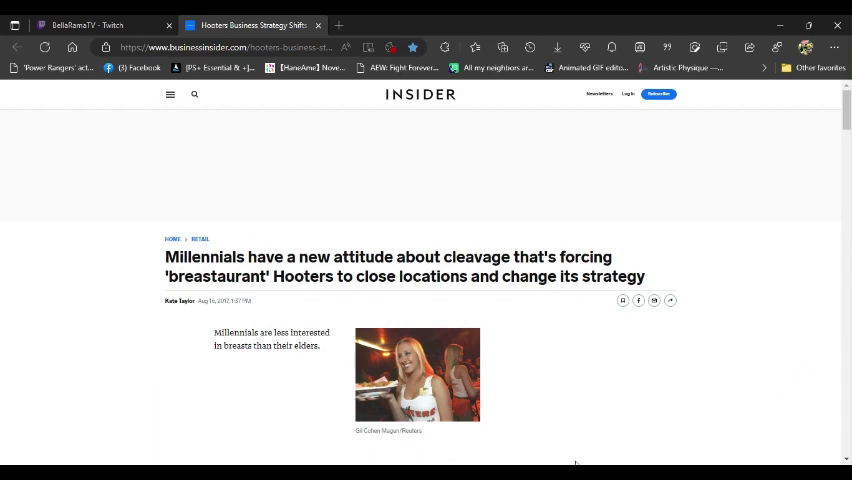
{"action": "mouse_move", "coordinate": [638, 332]}
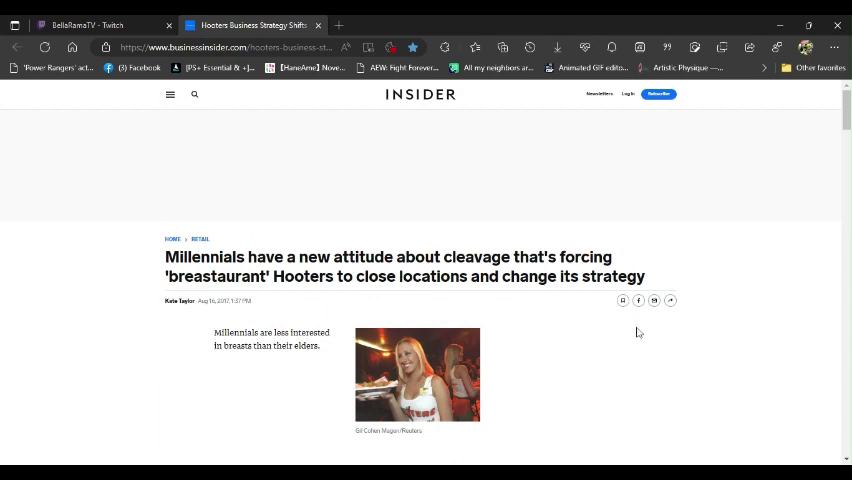
{"action": "mouse_move", "coordinate": [668, 240]}
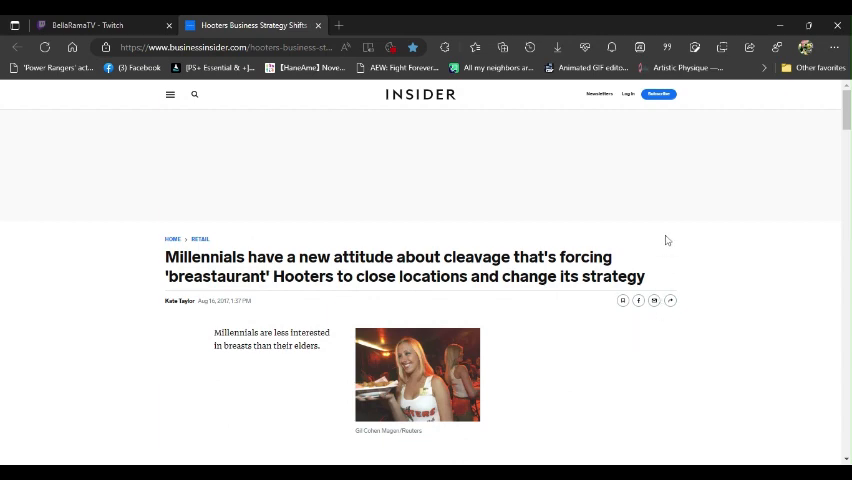